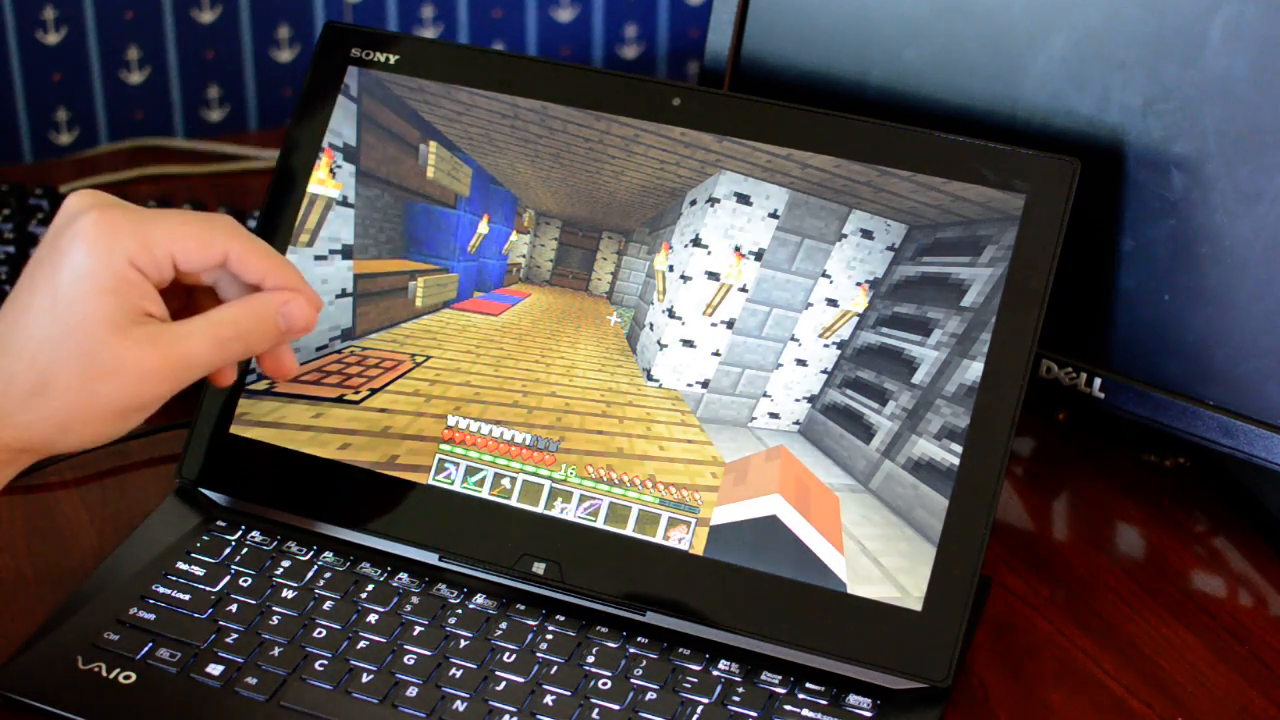
- Pause the game and reach Video Settings from the Options menu
key(Escape)
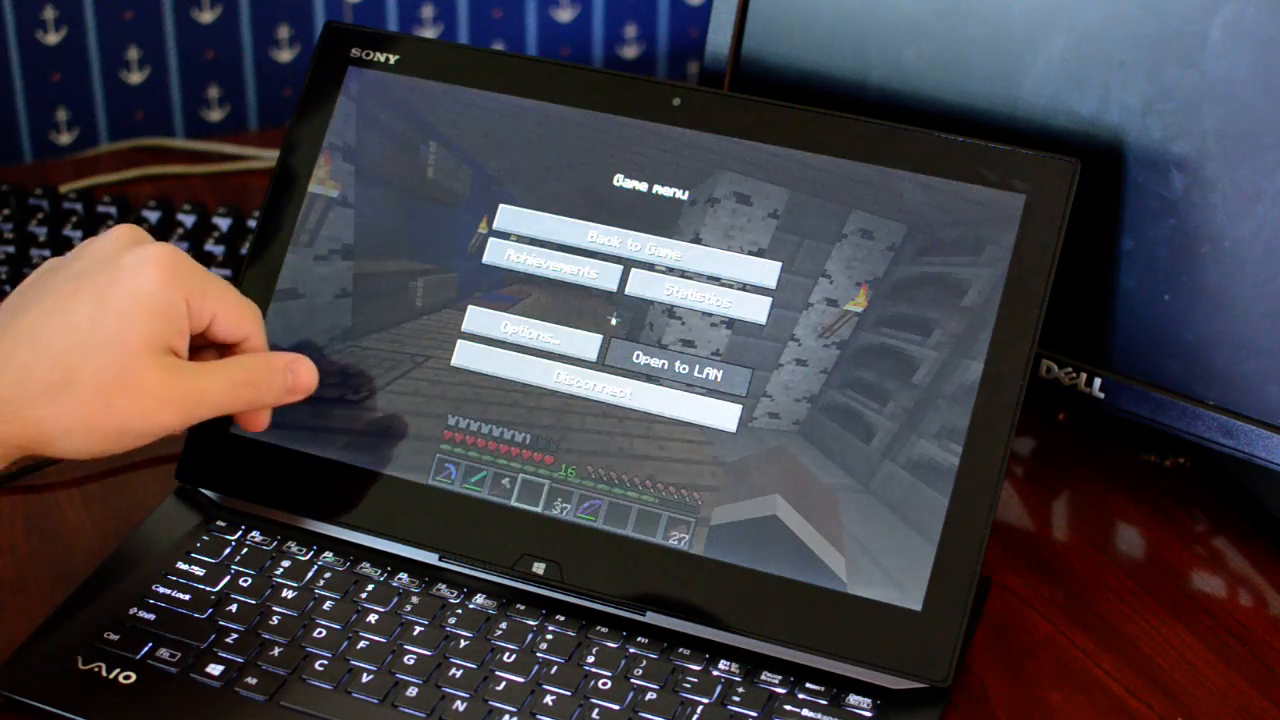
click(520, 340)
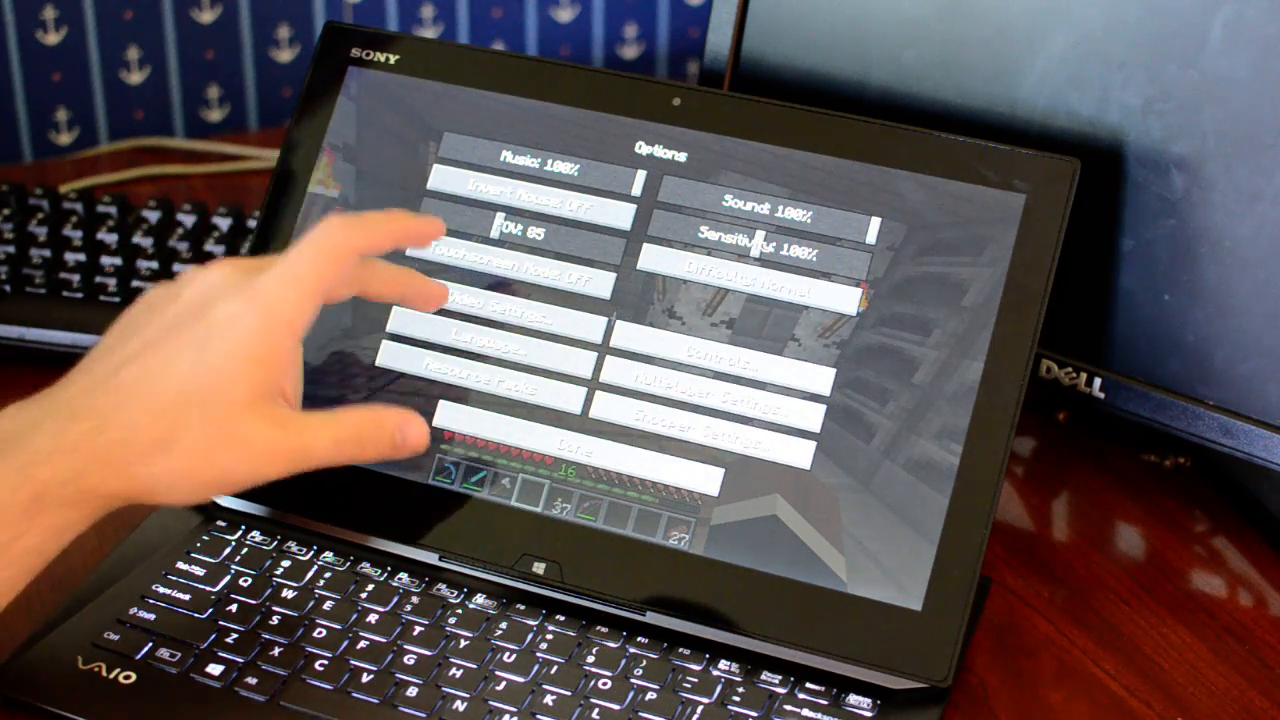
click(508, 320)
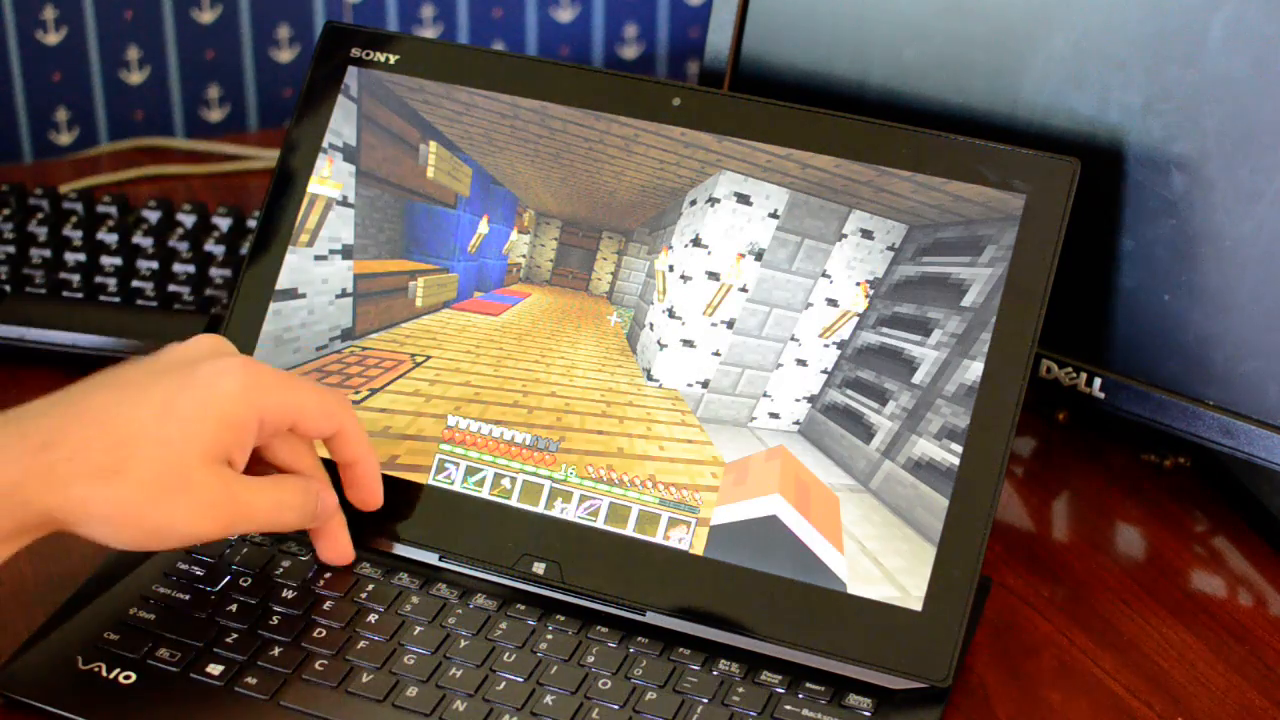
key(f3)
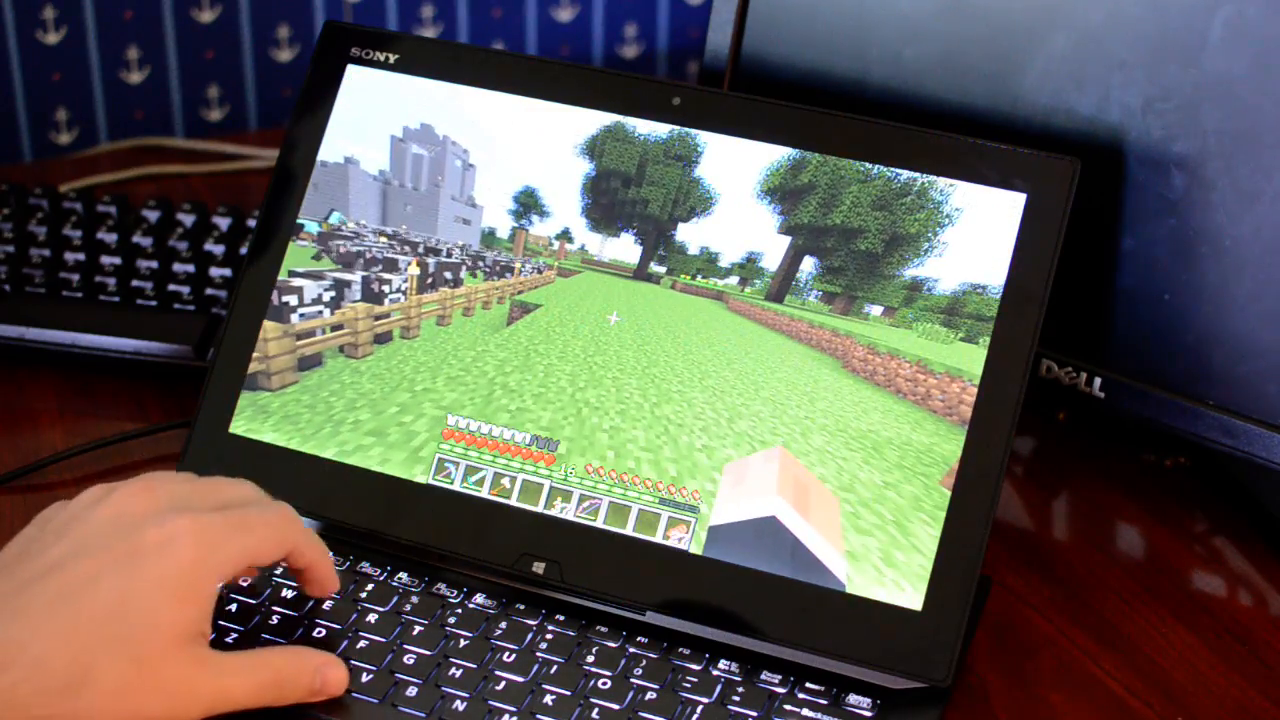
- Toggle the F3 debug overlay while walking across the grassland past the cow pen
key(F3)
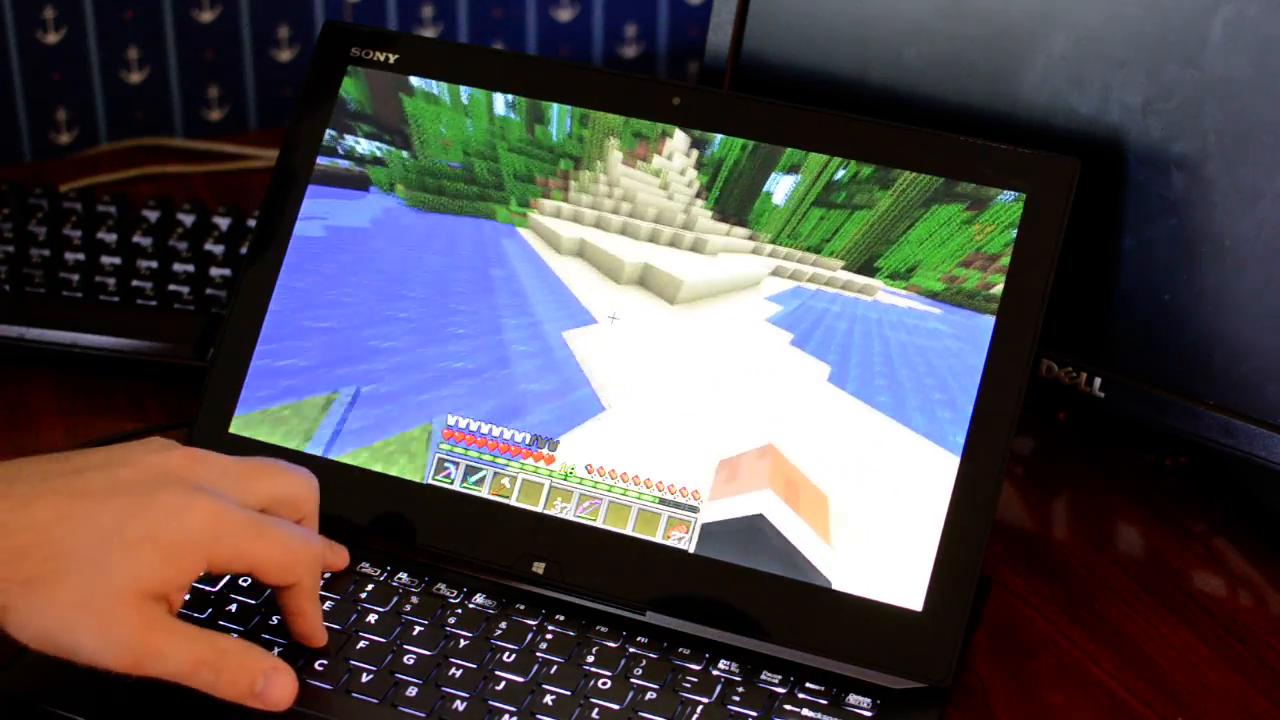
- Toggle the F3 debug overlay while moving along the snowy shoreline by the jungle
key(f3)
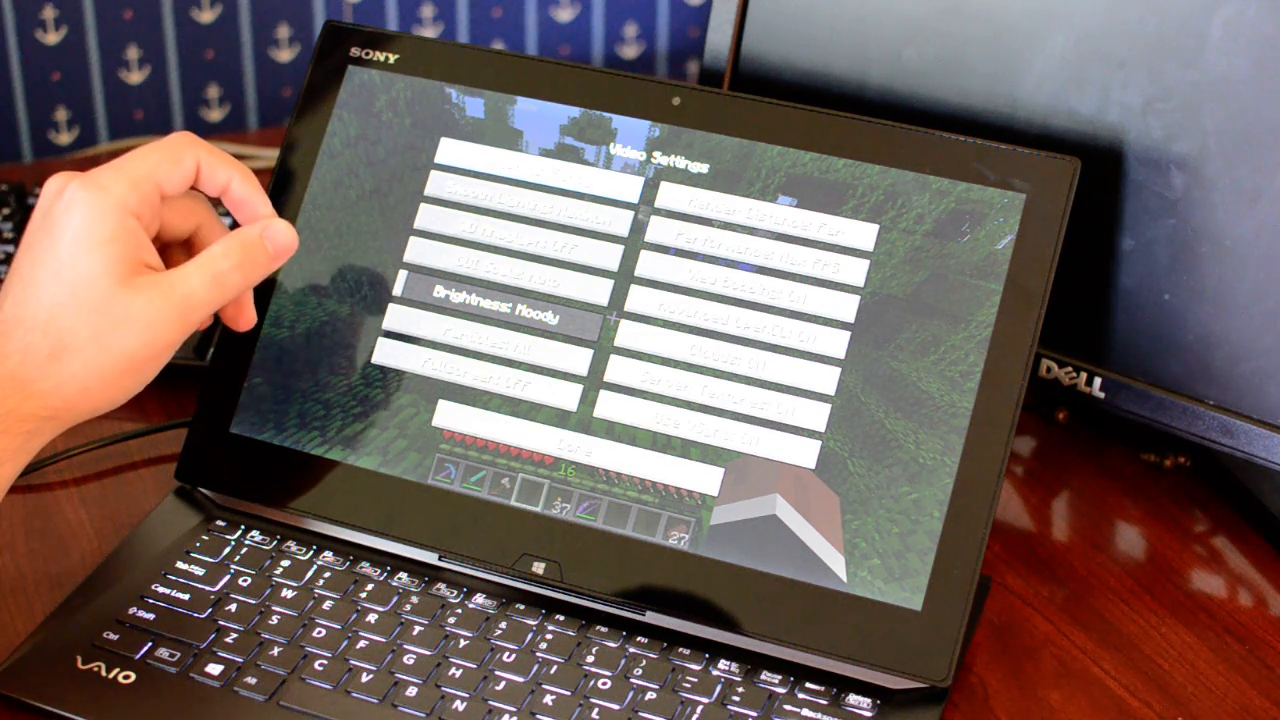
mouse_move(200, 280)
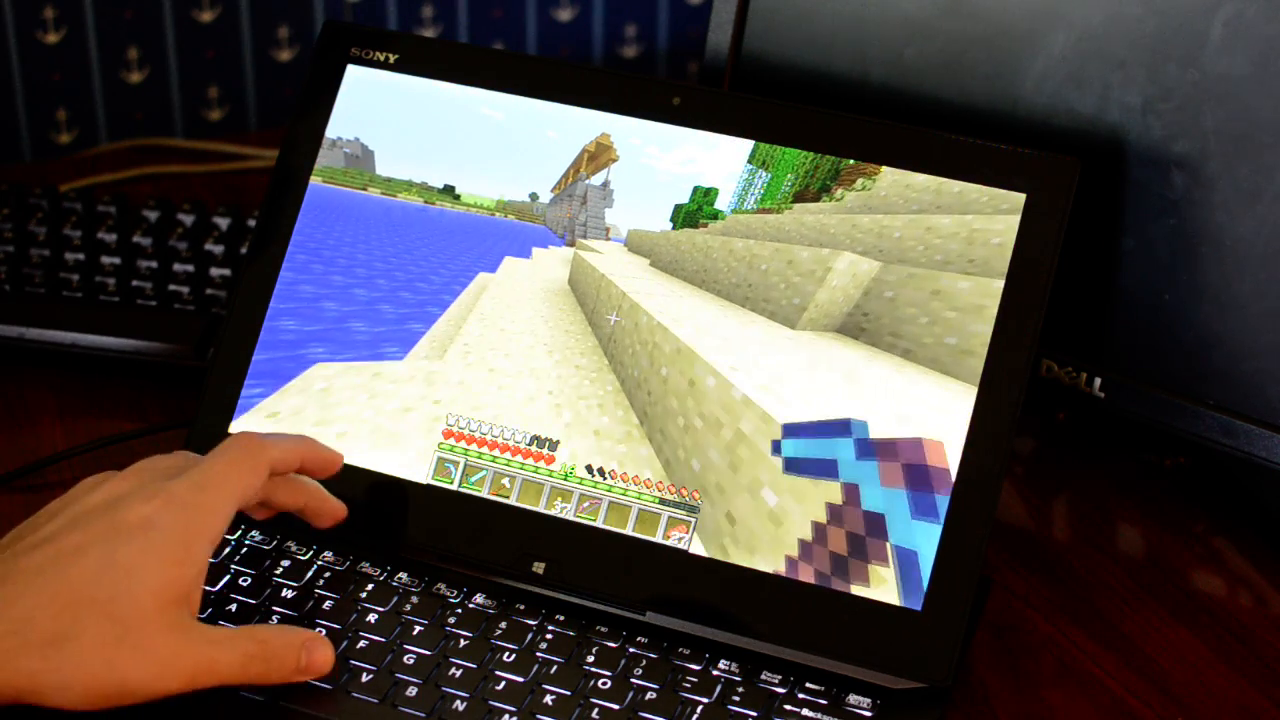
key(F3)
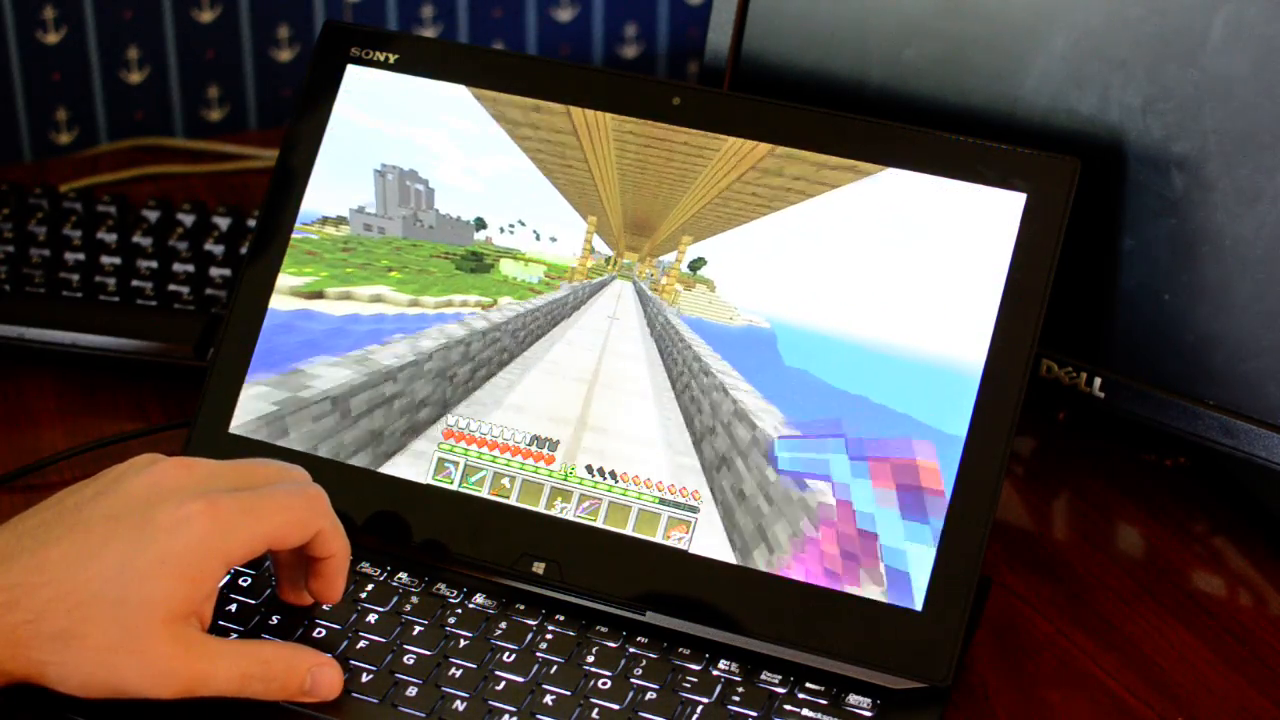
key(f3)
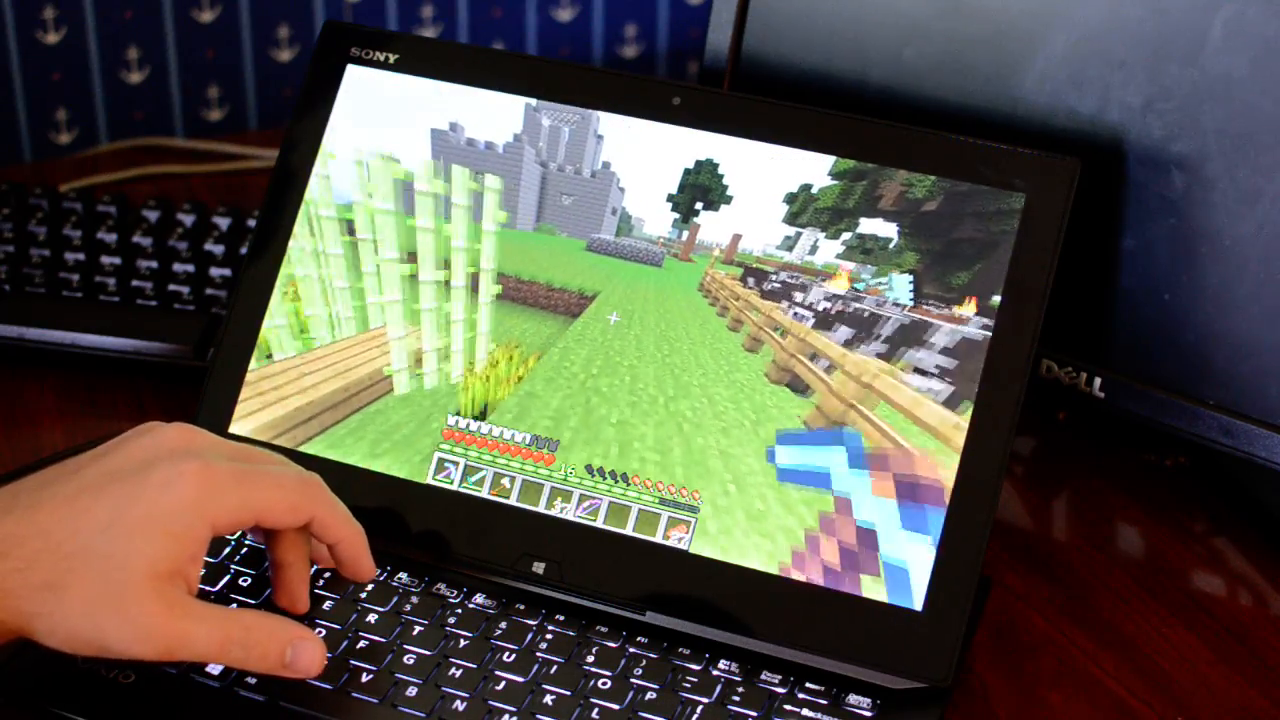
key(f3)
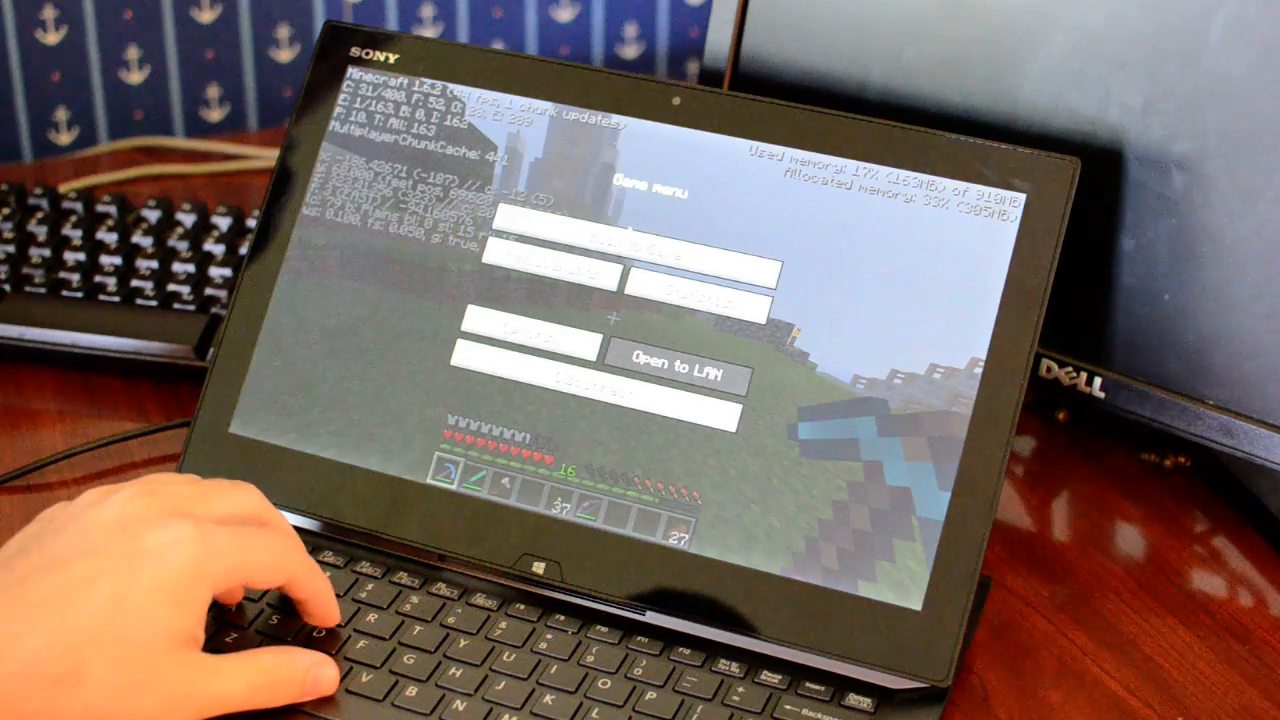
- Pause the game and bring up the Options screen with the frame-rate readout showing
key(Escape)
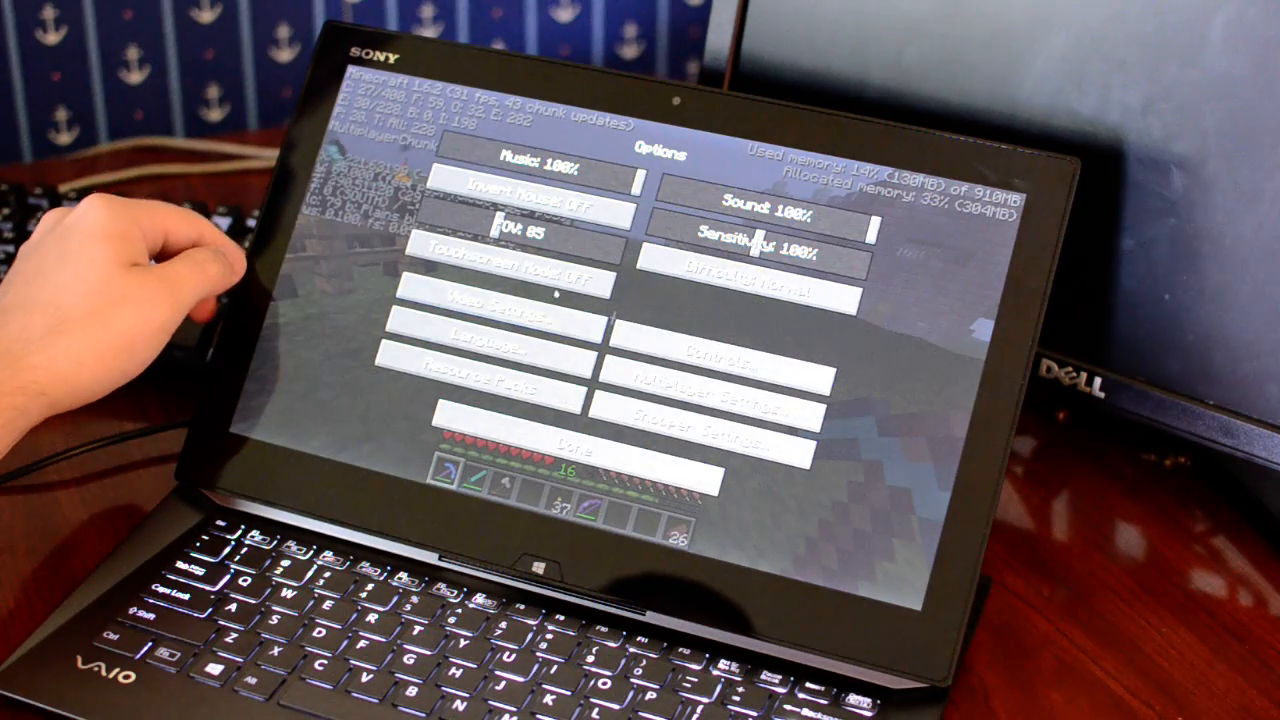
click(512, 302)
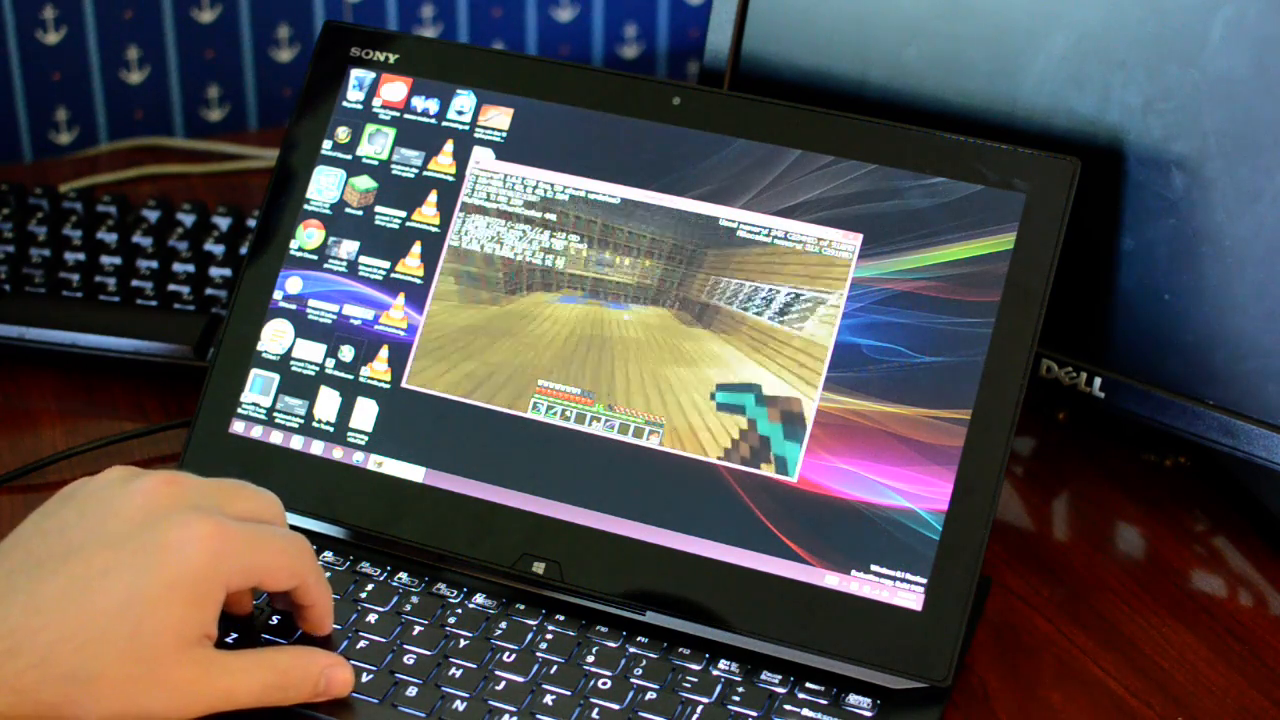
- Pause at the game menu while Minecraft runs in the smaller desktop window
key(Escape)
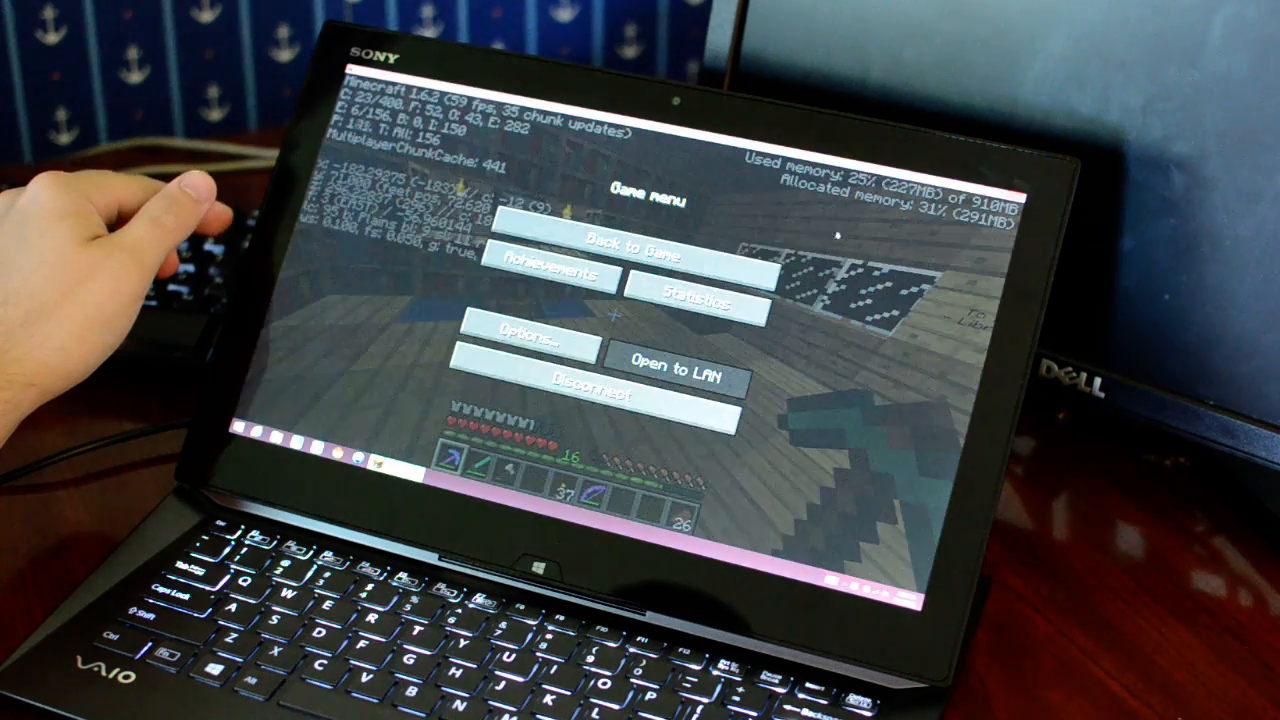